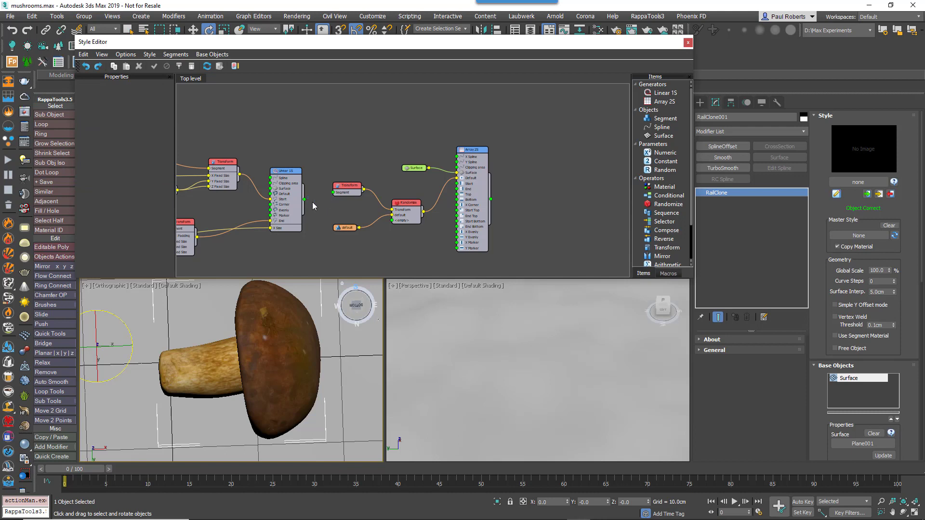
pyautogui.moveTo(305, 202)
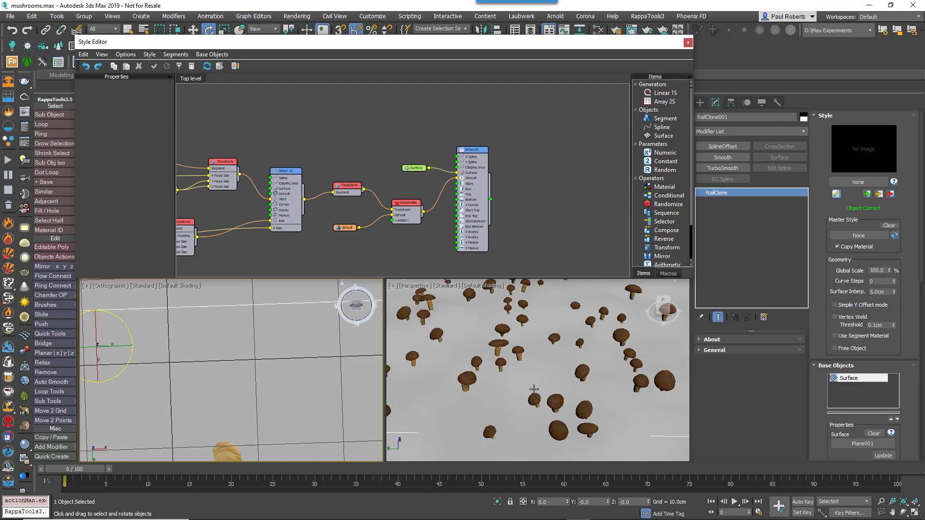
pyautogui.moveTo(591, 447)
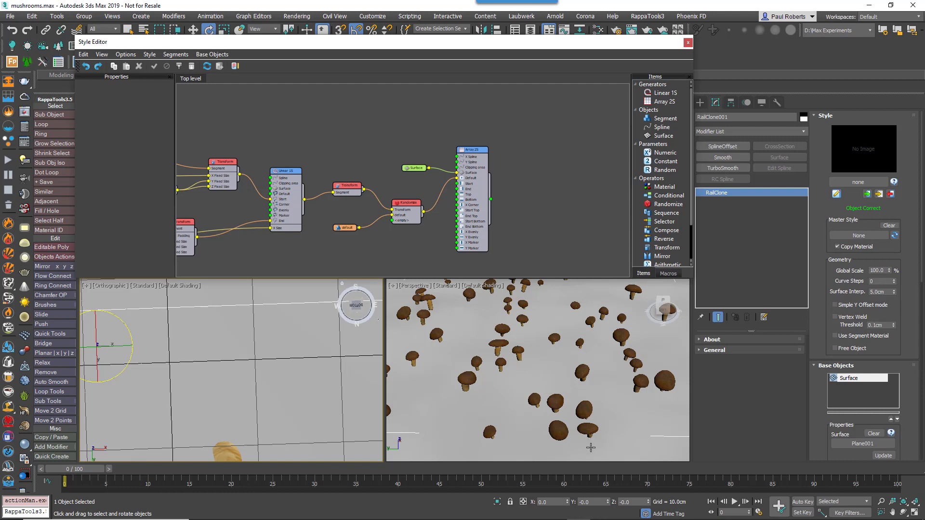
pyautogui.moveTo(591, 447)
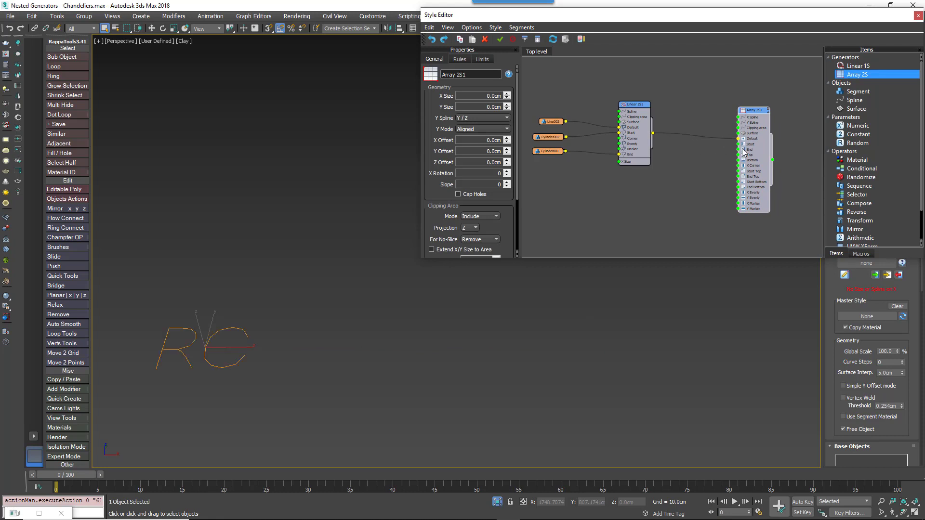
pyautogui.moveTo(530, 104)
pyautogui.write('300')
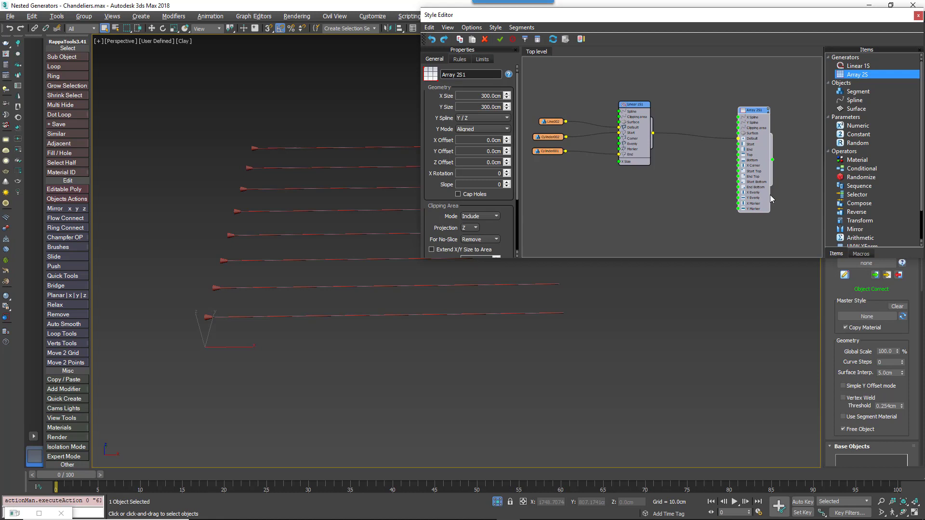
# - Wire a Transform operator between Linear 1S and Array 2S with Alignment on and Z set to Top
pyautogui.click(860, 220)
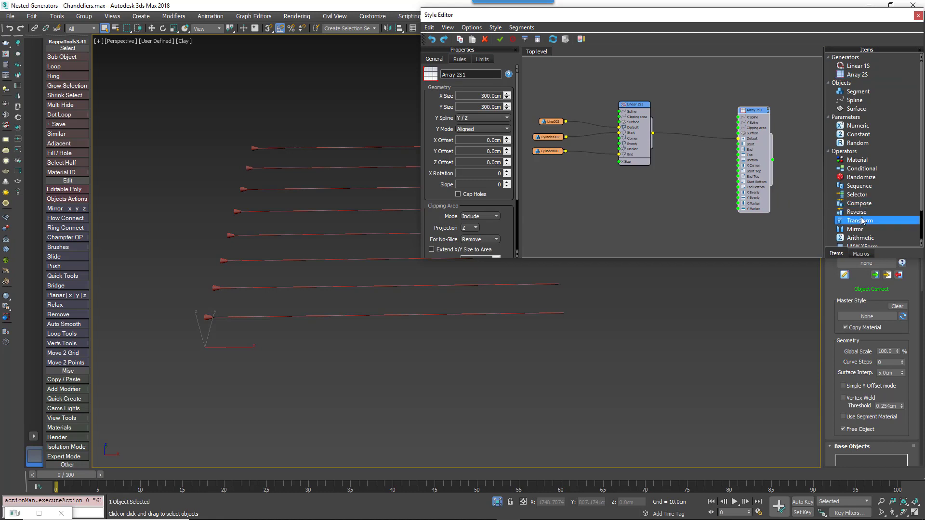
pyautogui.click(860, 220)
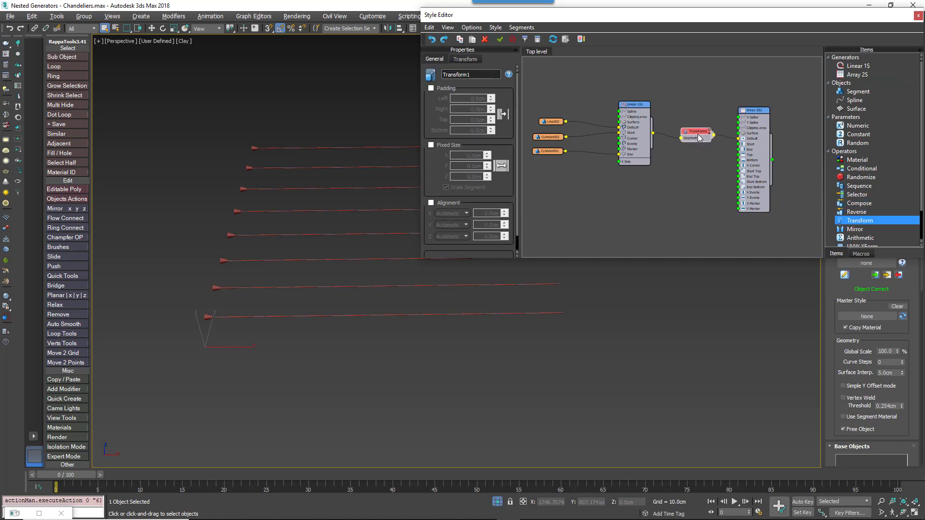
pyautogui.click(464, 59)
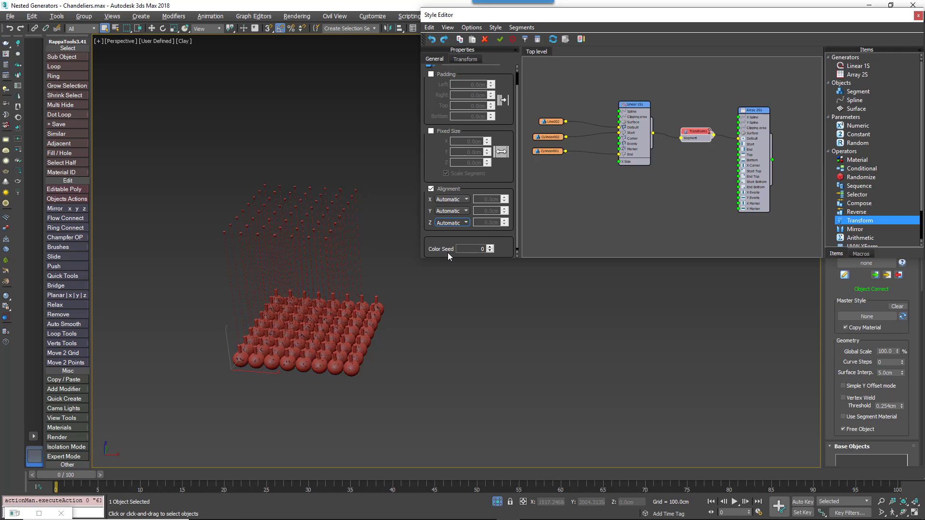
pyautogui.click(451, 222)
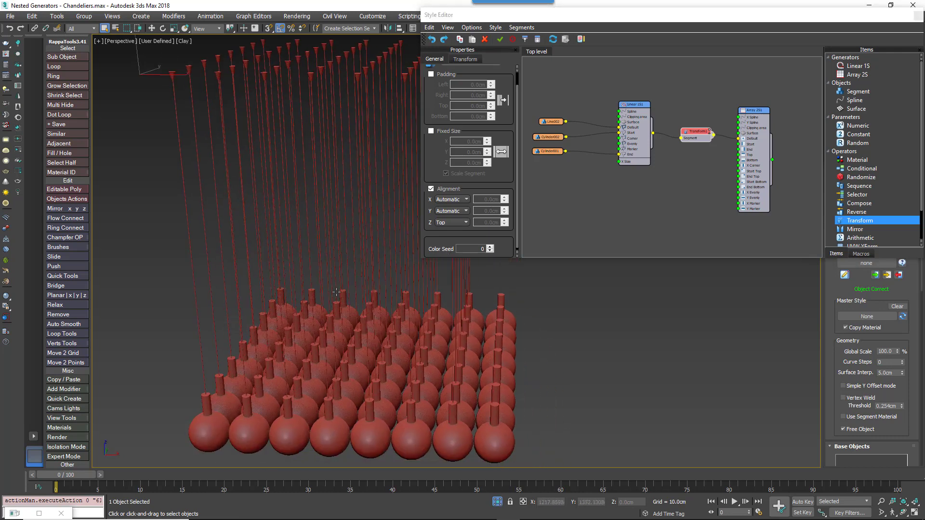
pyautogui.click(633, 104)
pyautogui.write('X Size')
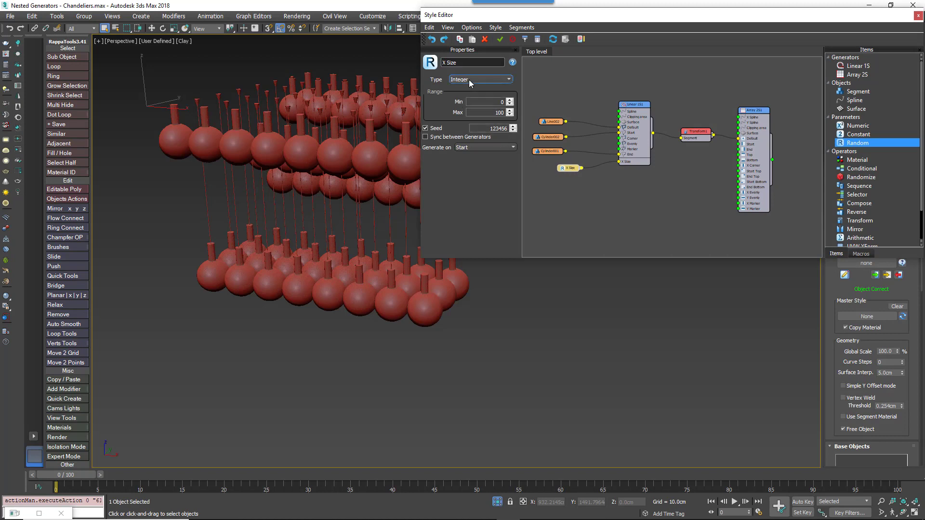
# - Set the X Size random parameter to Scene Units and choose its generation mode
pyautogui.click(480, 79)
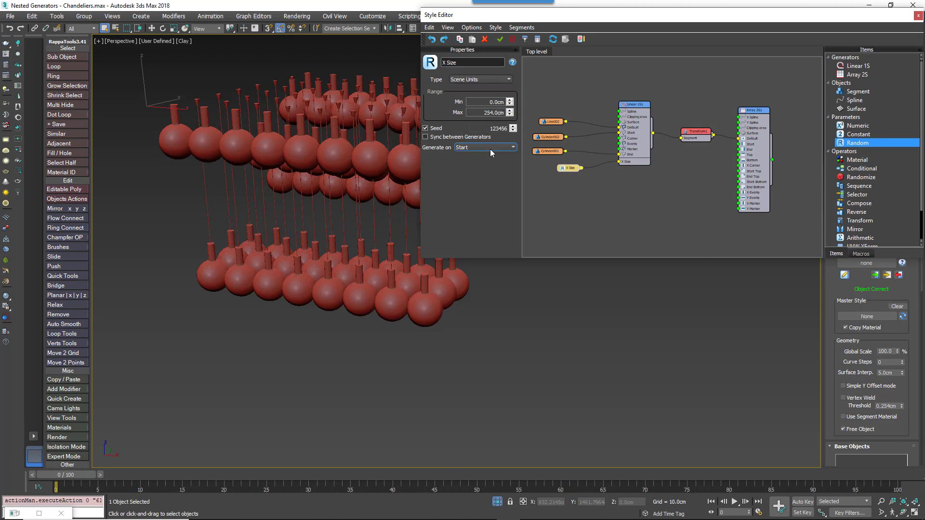
pyautogui.click(484, 148)
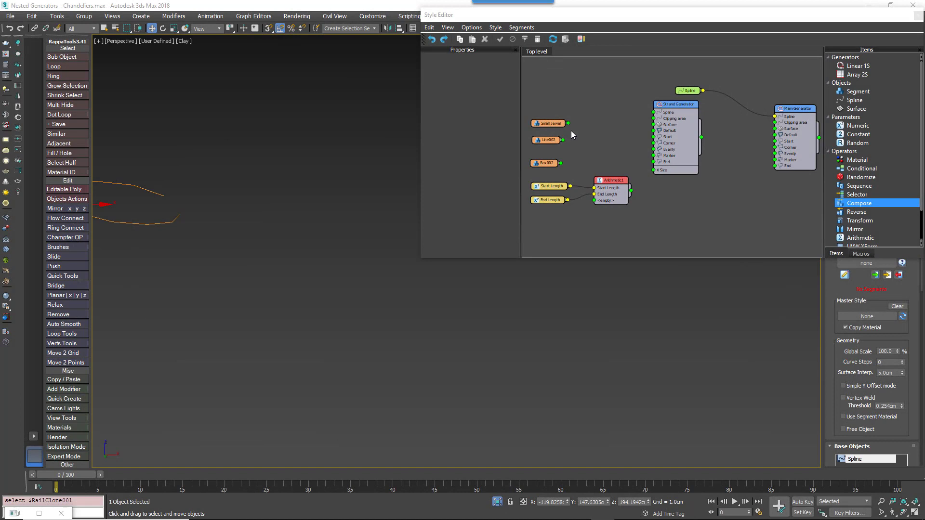
pyautogui.moveTo(570, 125)
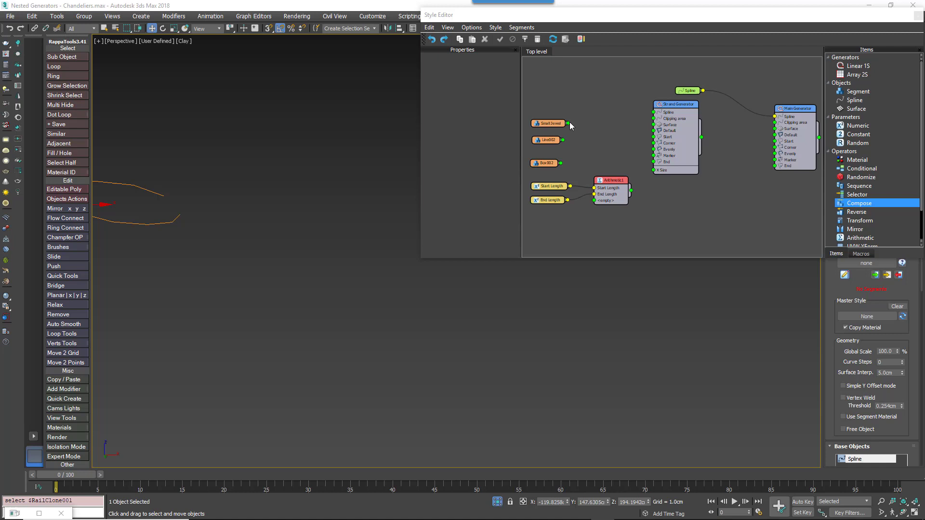
pyautogui.moveTo(577, 127)
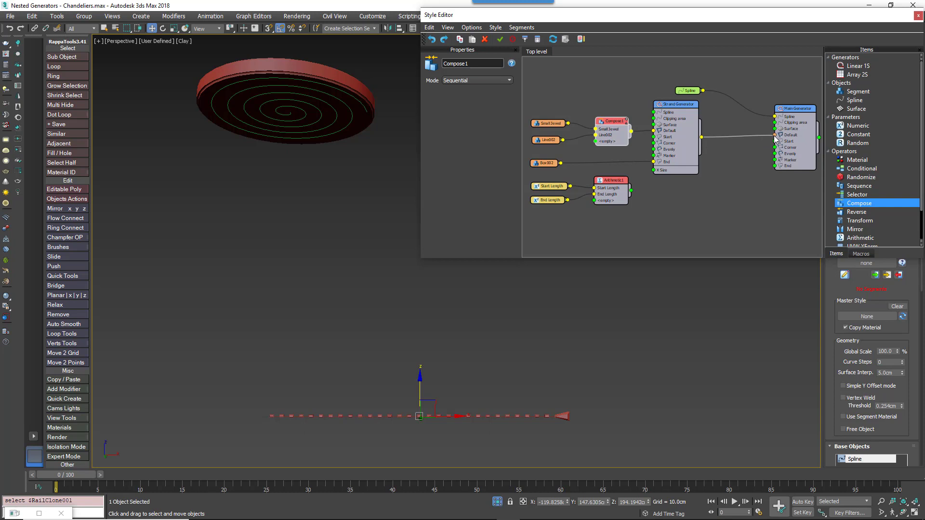
# - Add a Transform between Strand Generator and Main Generator with Alignment enabled and Z Top
pyautogui.click(860, 230)
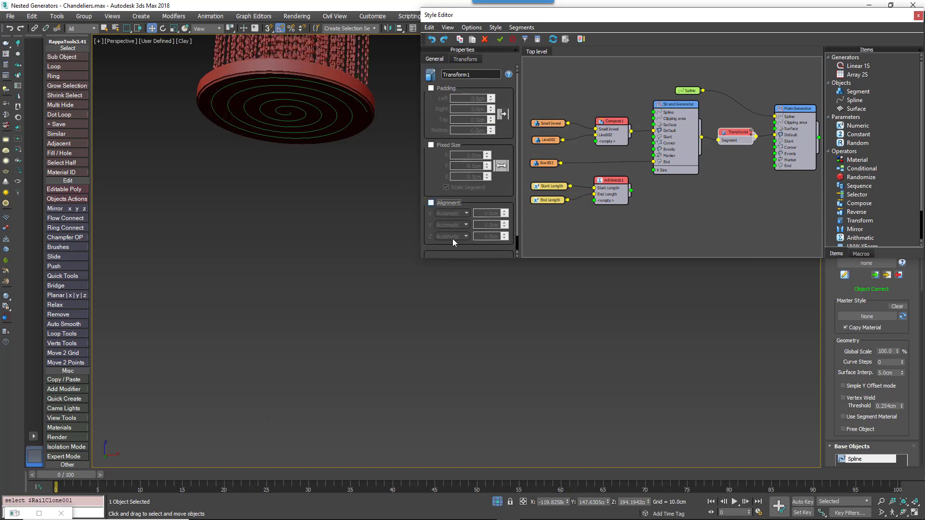
pyautogui.click(450, 237)
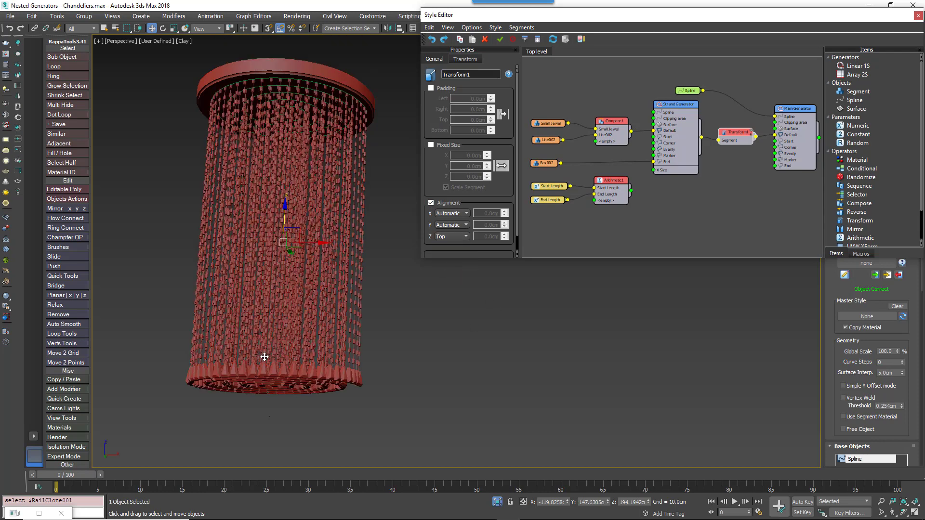
pyautogui.click(610, 180)
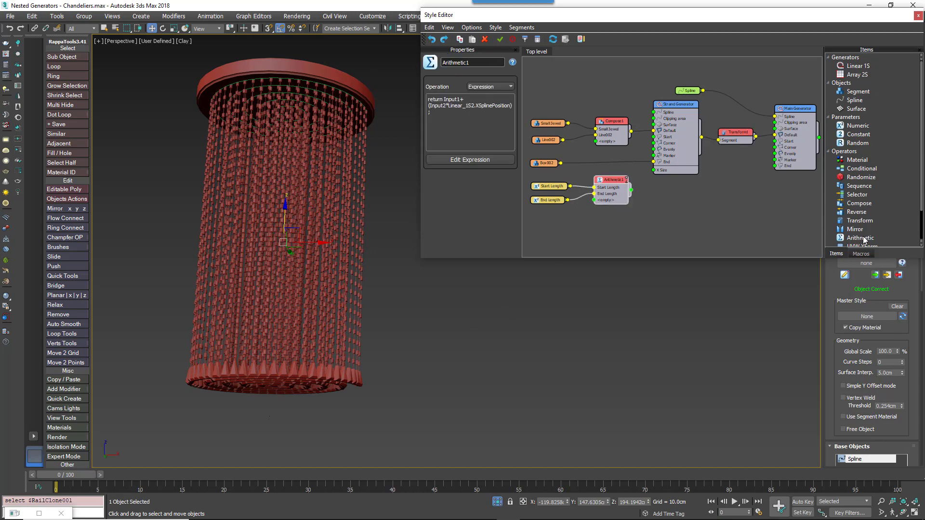
# - Add a new Arithmetic operator in Expression mode and begin editing its expression
pyautogui.click(858, 238)
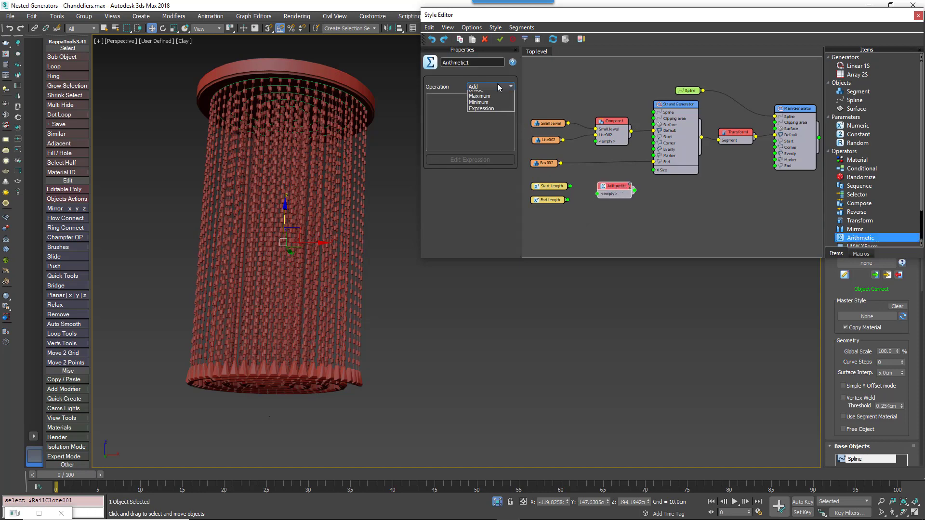
pyautogui.click(481, 108)
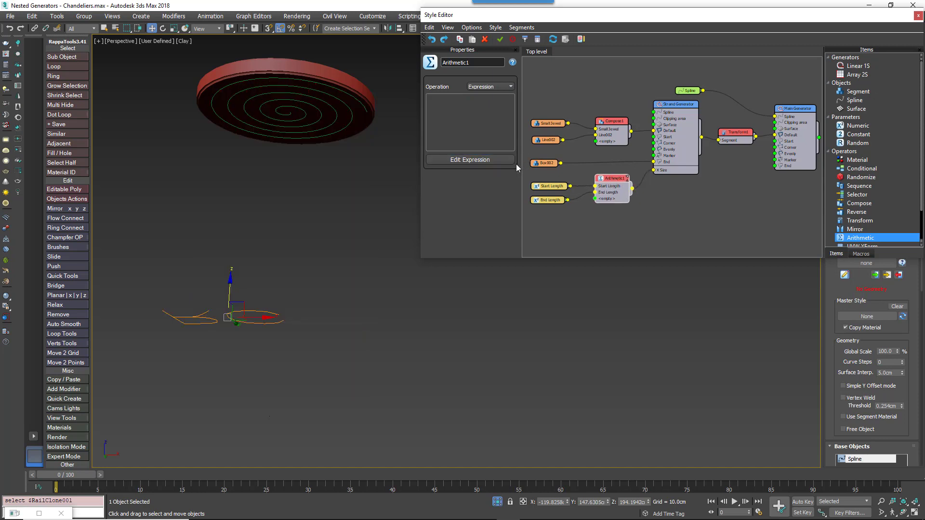
pyautogui.click(470, 159)
pyautogui.write('return')
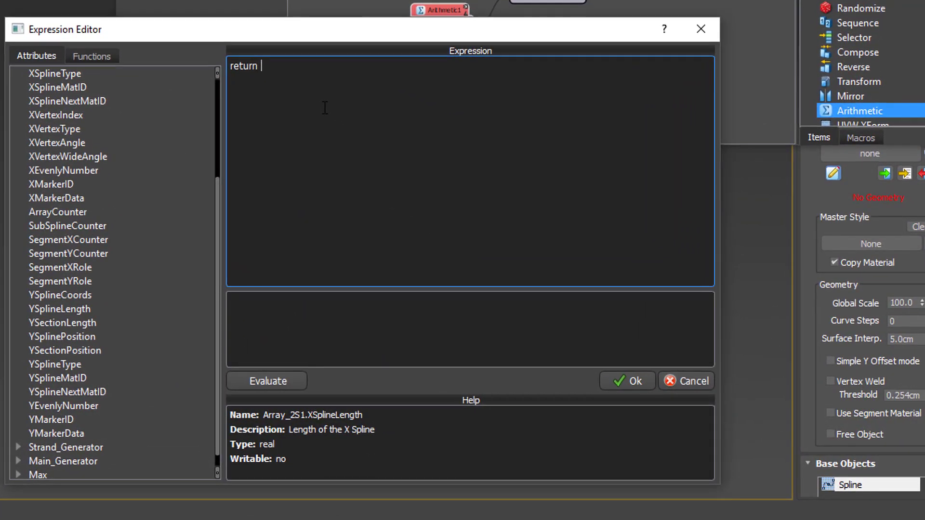
# - Write 'return Input1+(Input2*' in the Expression field
pyautogui.write('Inu')
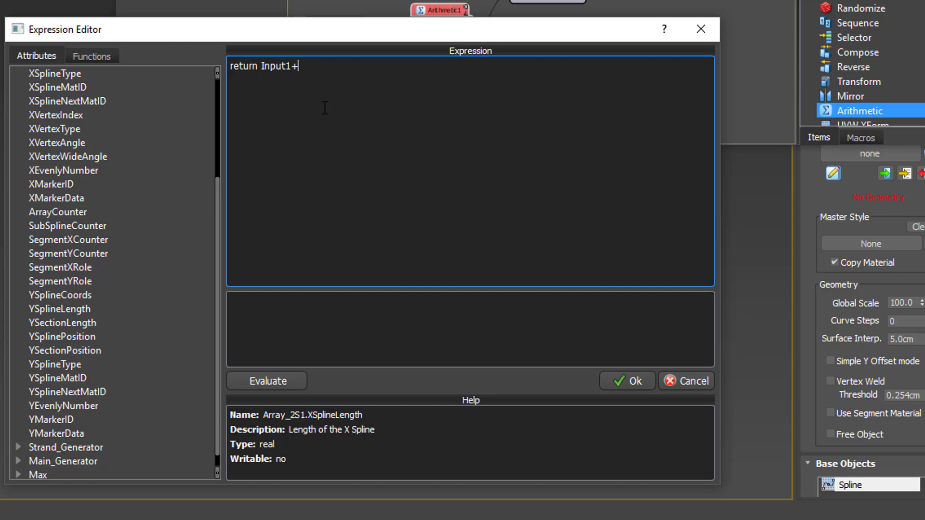
pyautogui.write('(1')
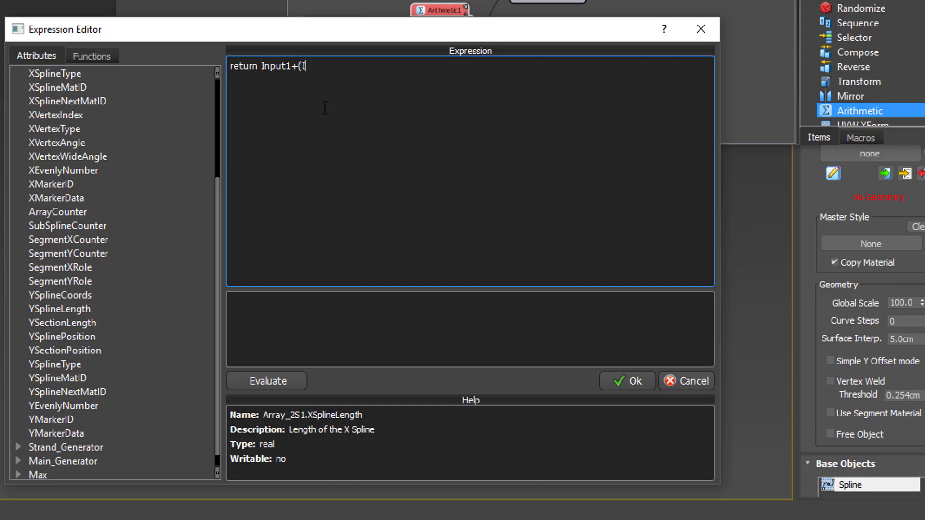
pyautogui.write('nput2')
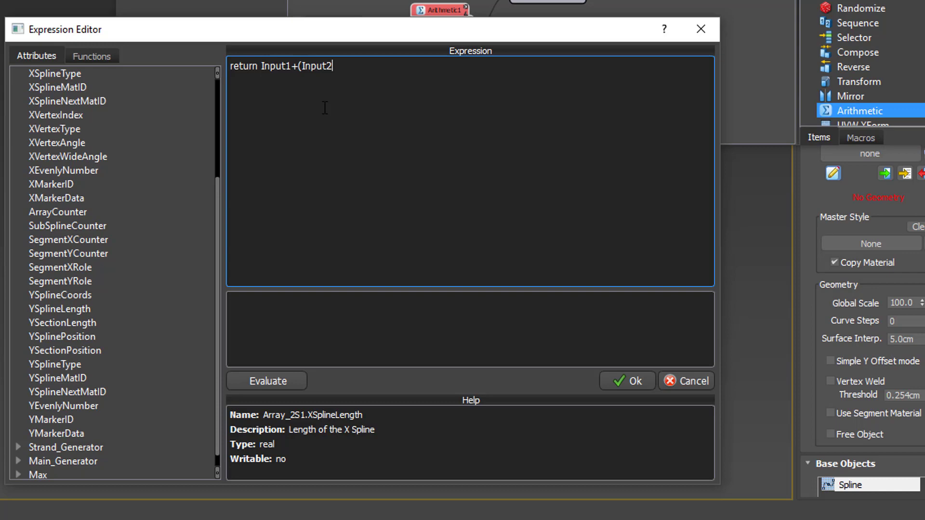
pyautogui.write('*')
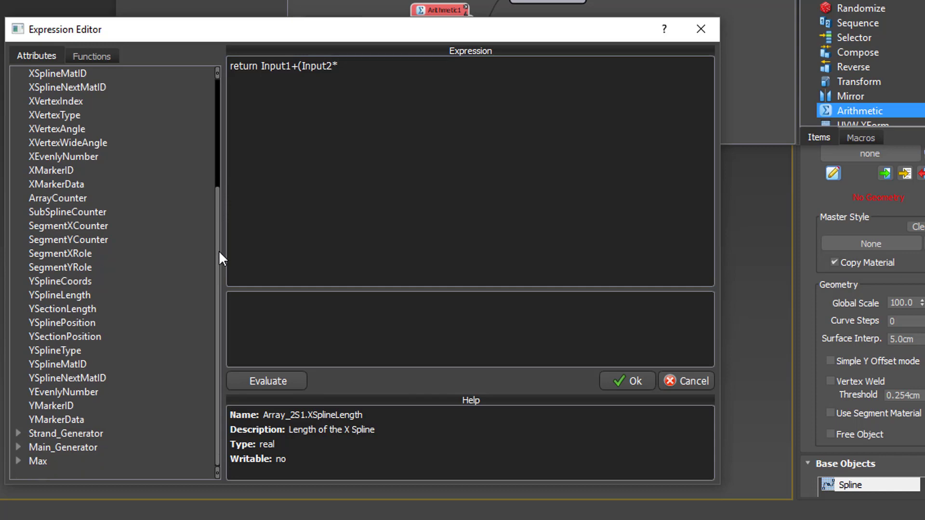
# - Insert Main_Generator.XSplinePosition into the expression, evaluate it and apply with Ok
pyautogui.click(63, 447)
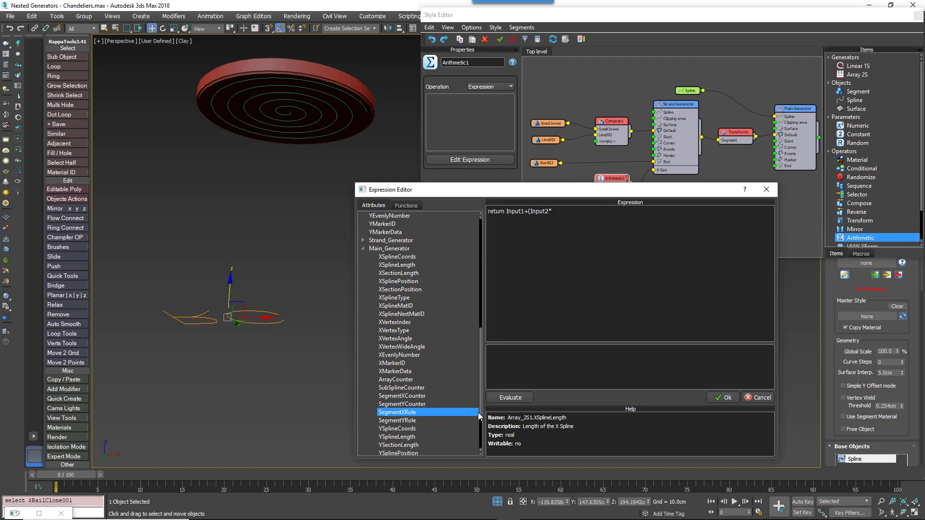
pyautogui.click(398, 281)
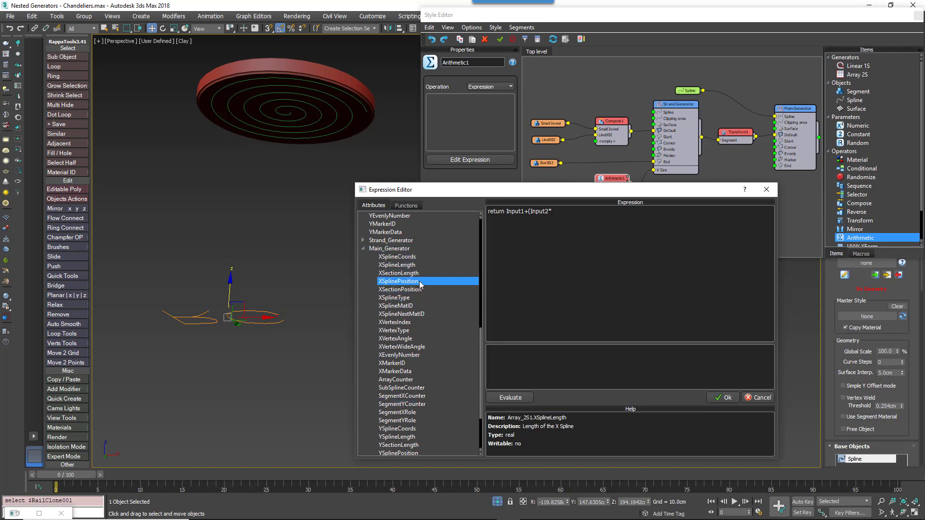
pyautogui.click(398, 281)
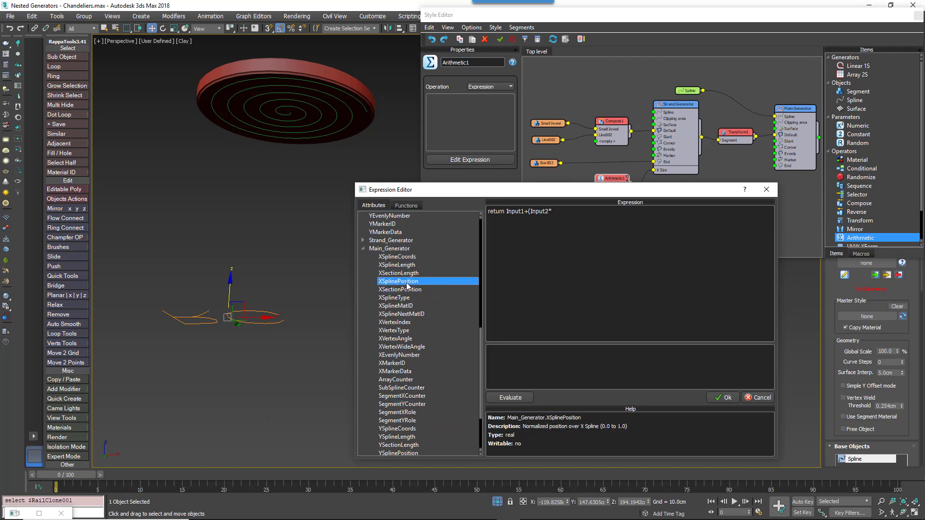
pyautogui.moveTo(446, 286)
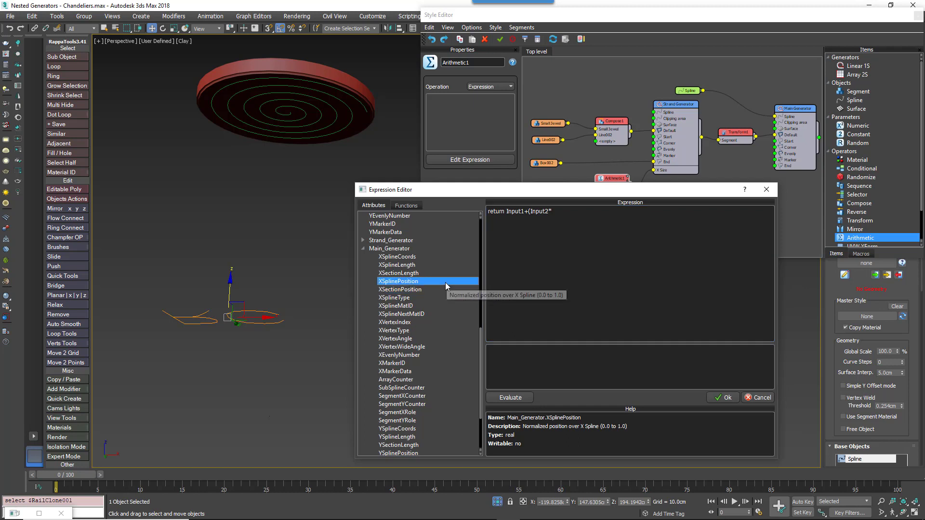
pyautogui.doubleClick(398, 281)
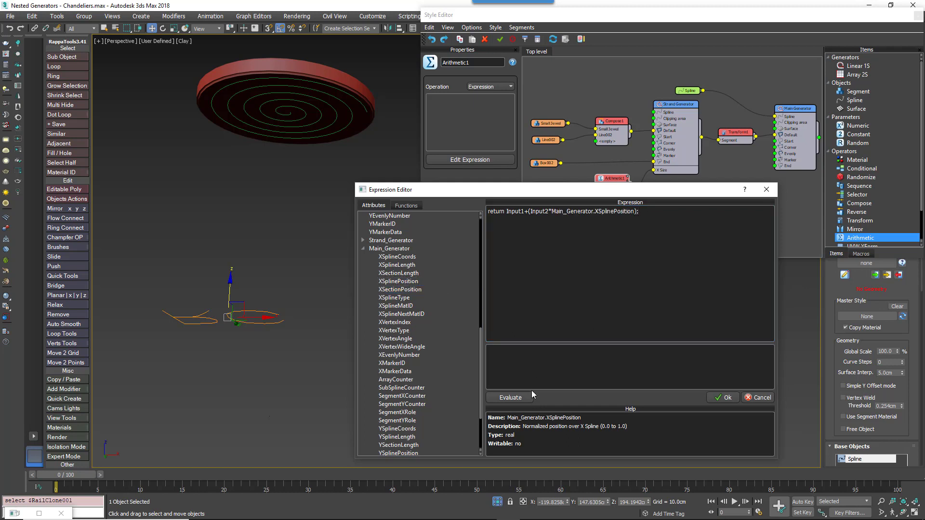
pyautogui.click(509, 397)
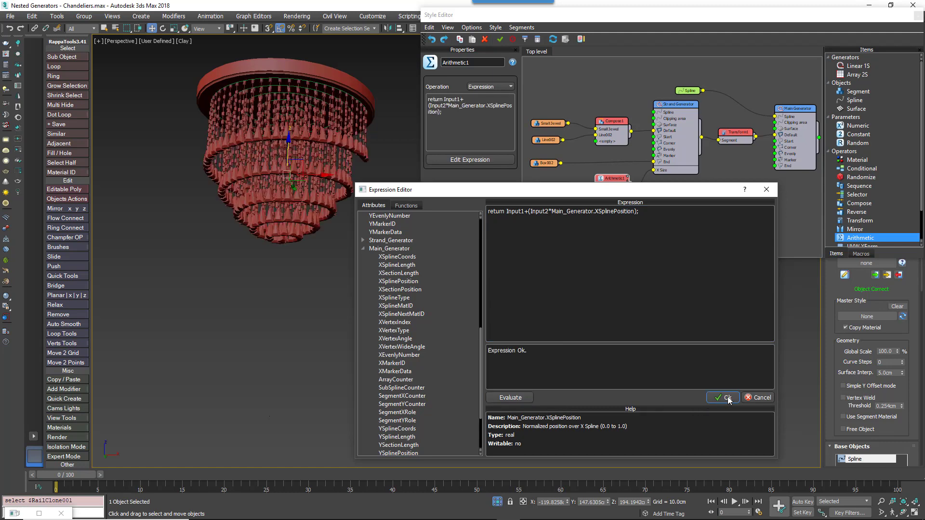
pyautogui.click(722, 397)
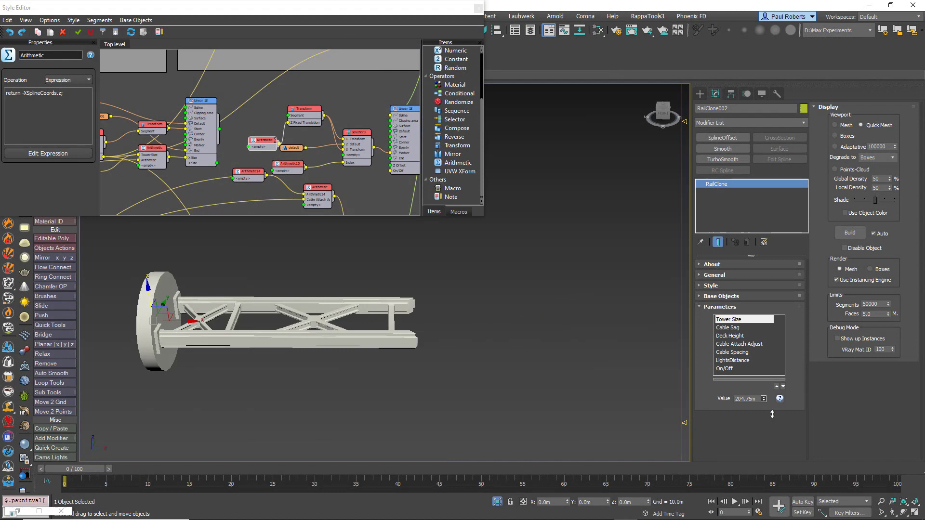
# - Review the bridge's RailClone parameters such as On/Off and Deck Height
pyautogui.click(723, 368)
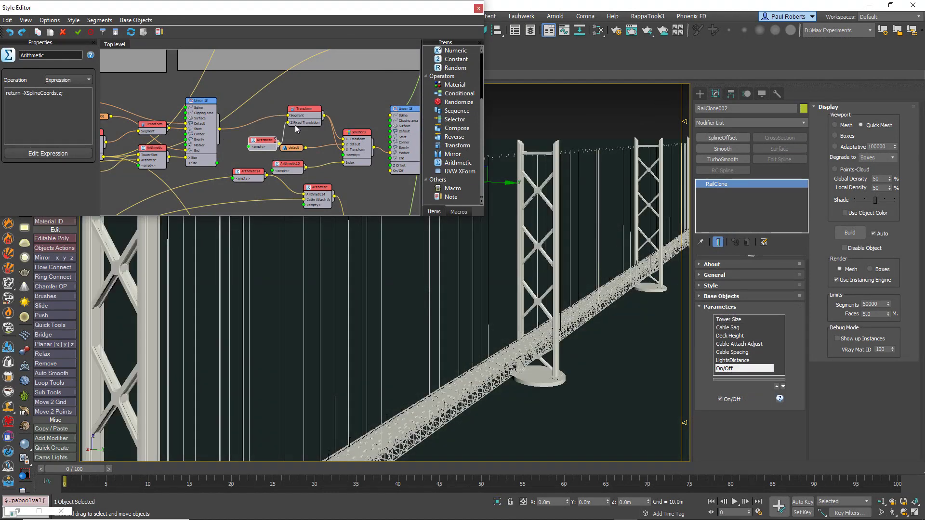
pyautogui.click(729, 319)
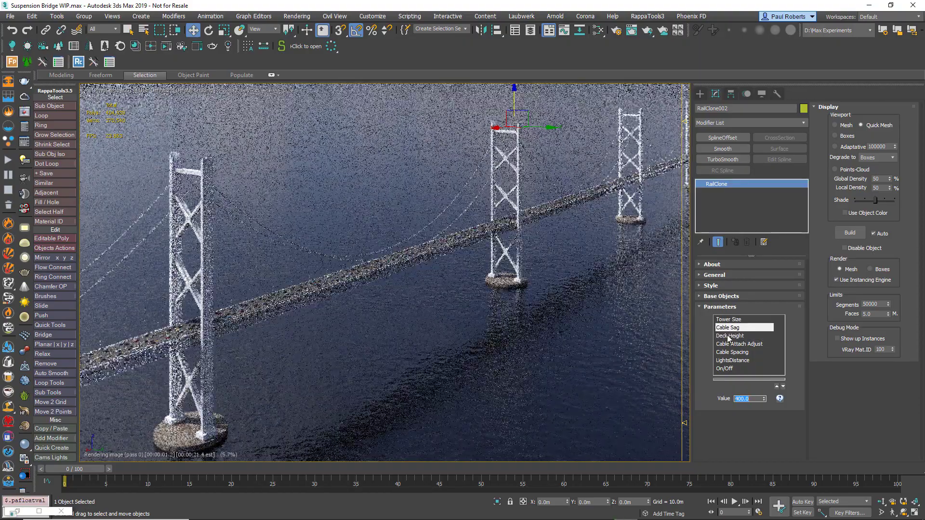
pyautogui.click(732, 353)
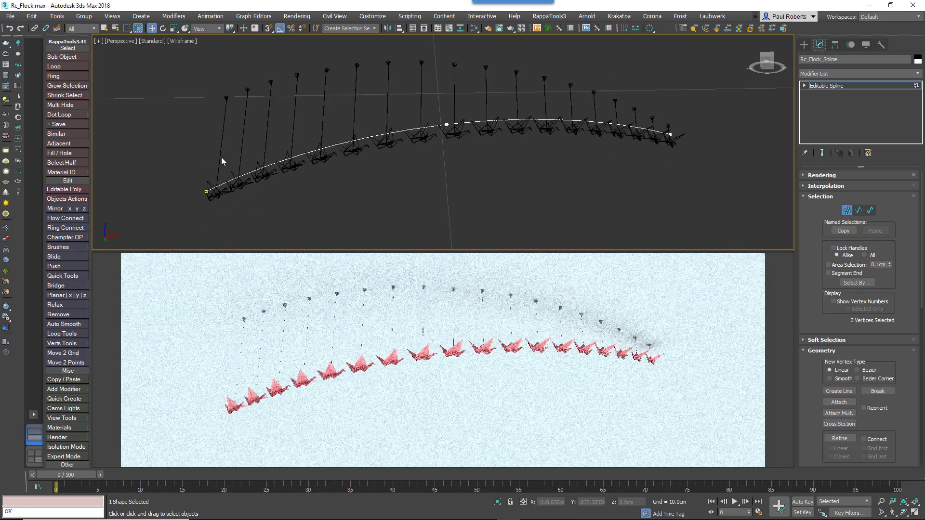
# - Show the paper-crane flock scene with its curved spline in the perspective viewport
pyautogui.click(205, 189)
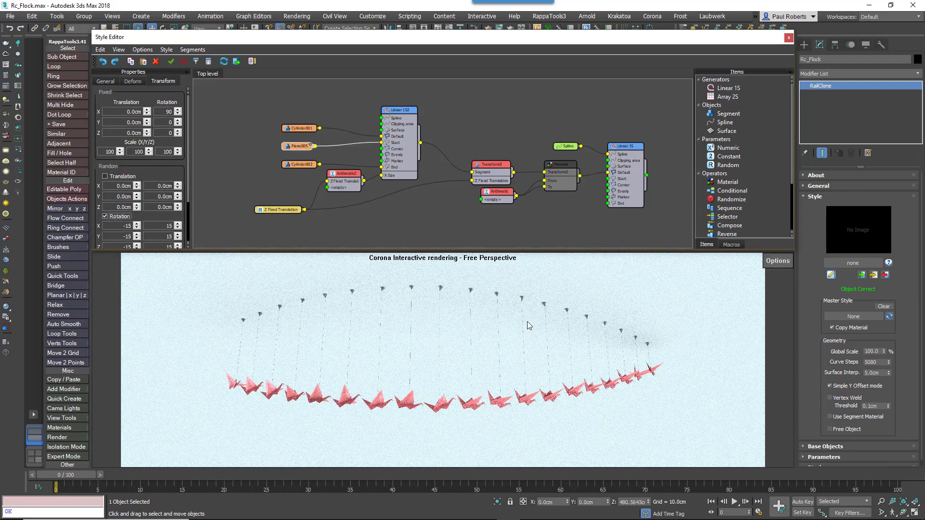
# - Show the crane height Random range, enable Padding with a negative Right value, and the random Material node
pyautogui.click(278, 210)
pyautogui.write('50')
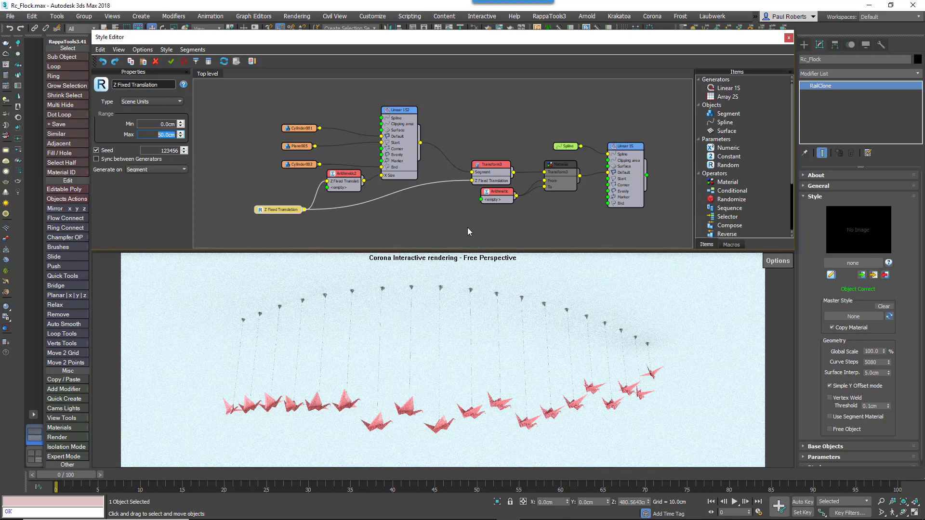
pyautogui.click(136, 81)
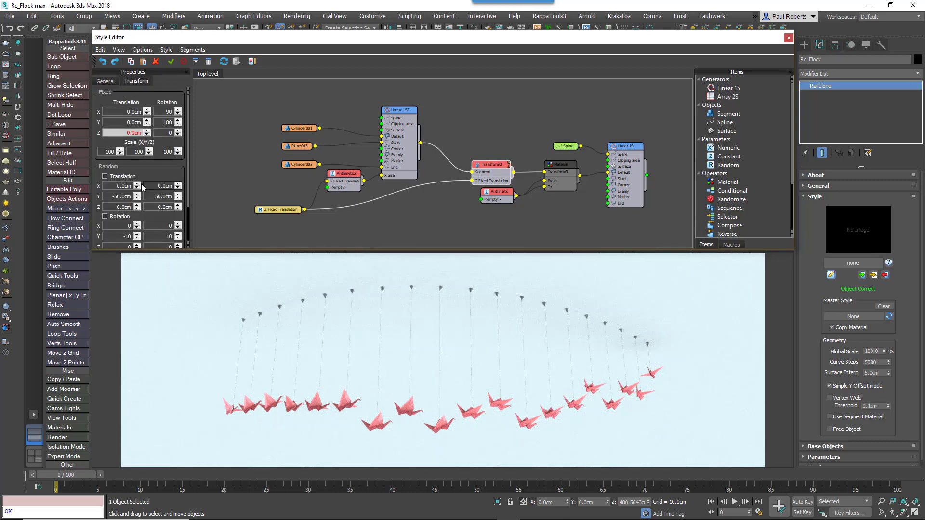
pyautogui.click(105, 81)
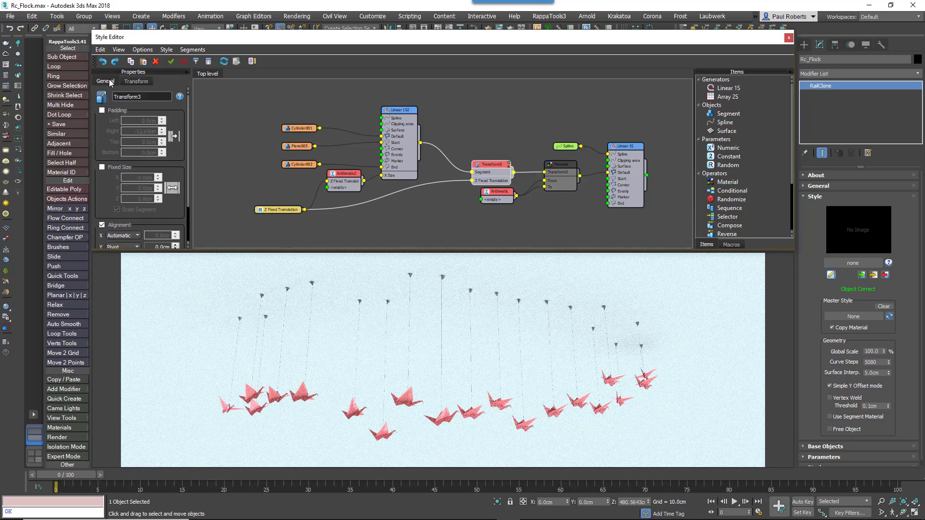
pyautogui.click(101, 111)
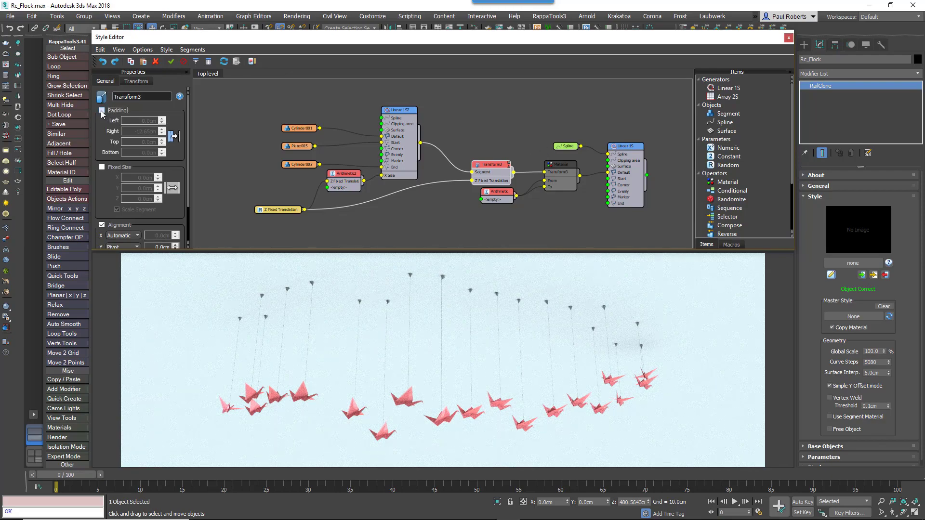
pyautogui.click(104, 110)
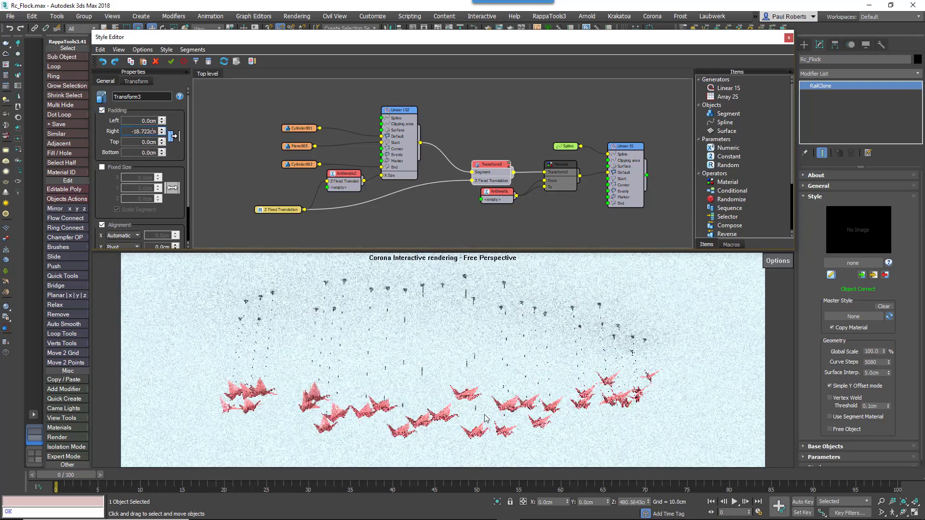
pyautogui.click(561, 164)
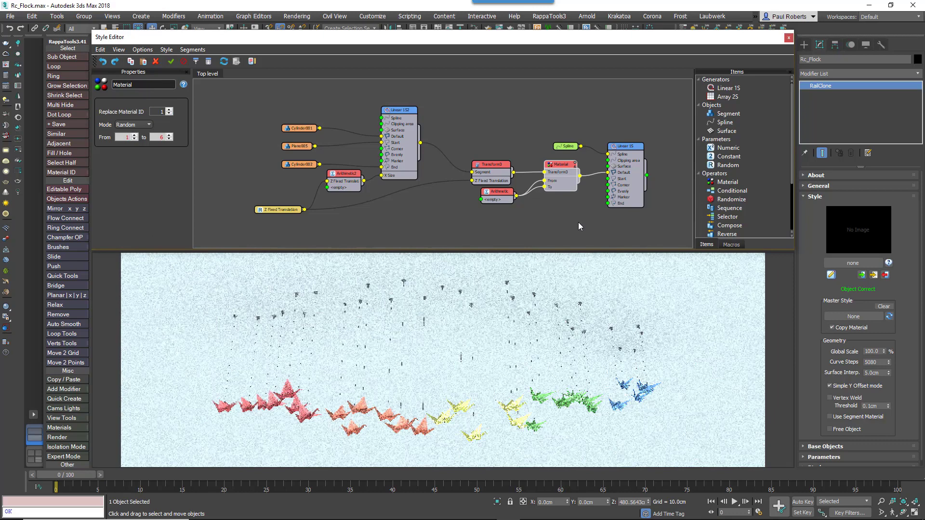